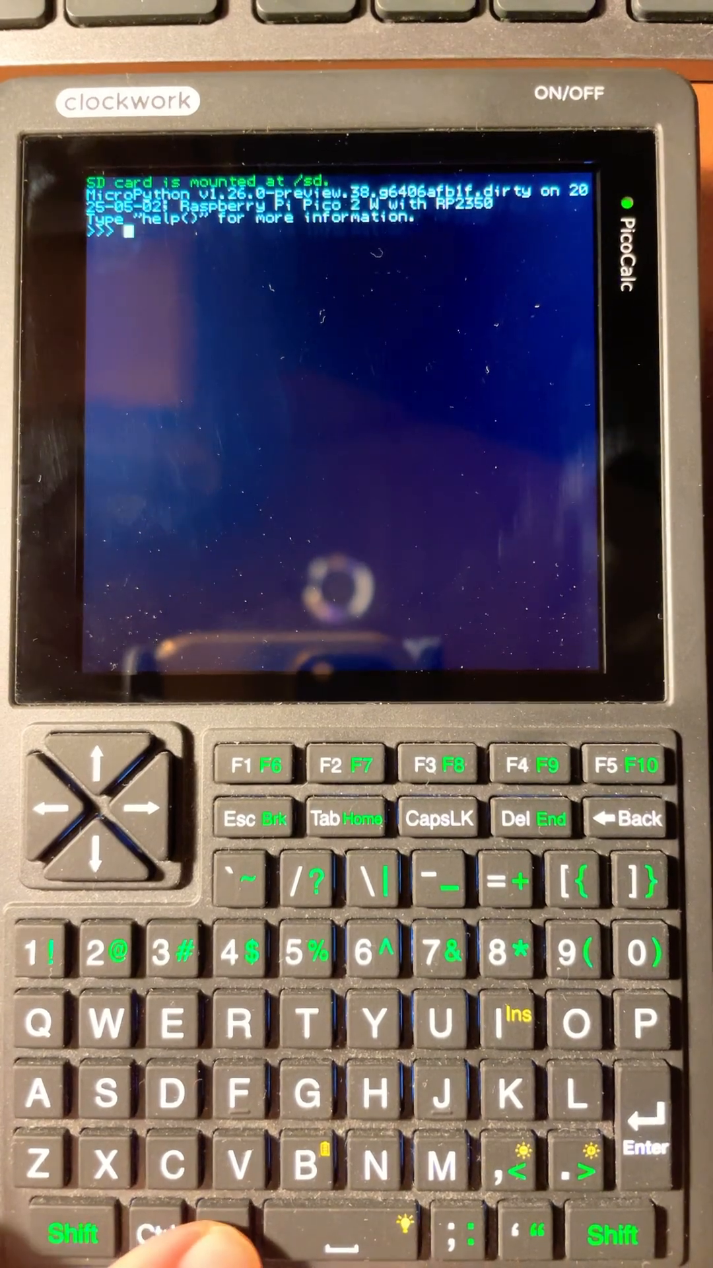
- Compose the command edit("colorcircle.py") at the >>> prompt
type("e")
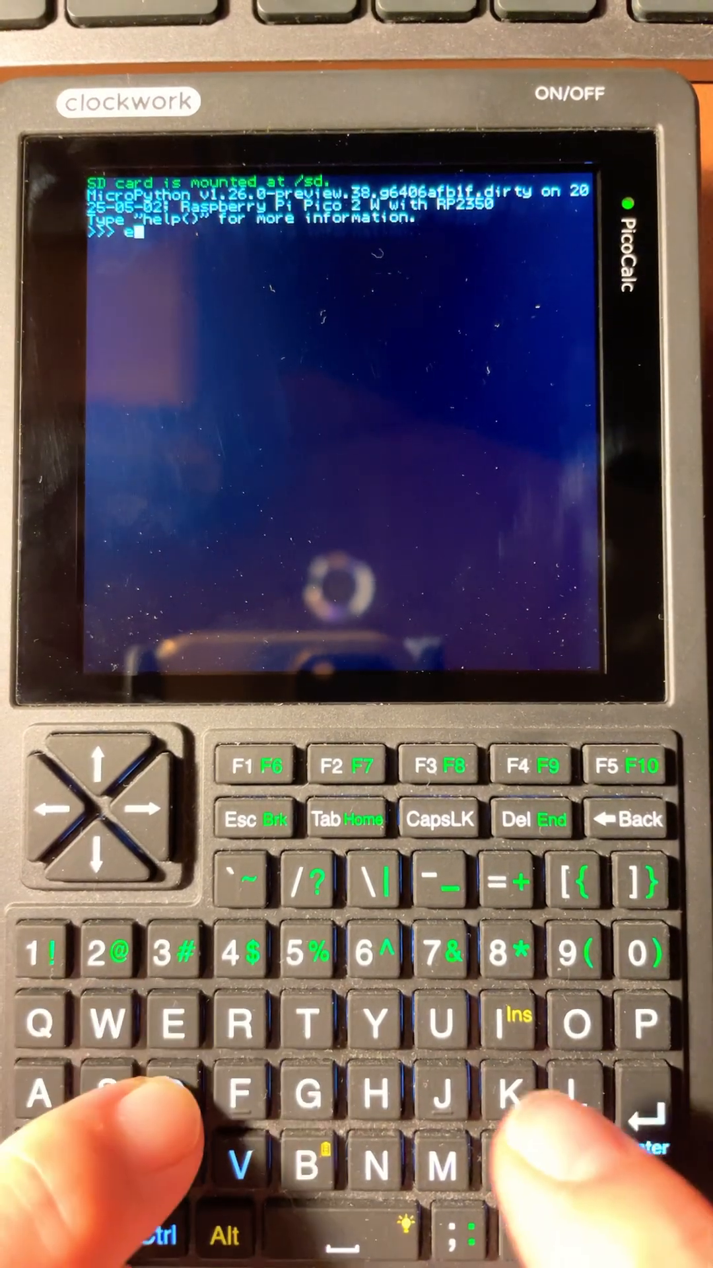
type("dit")
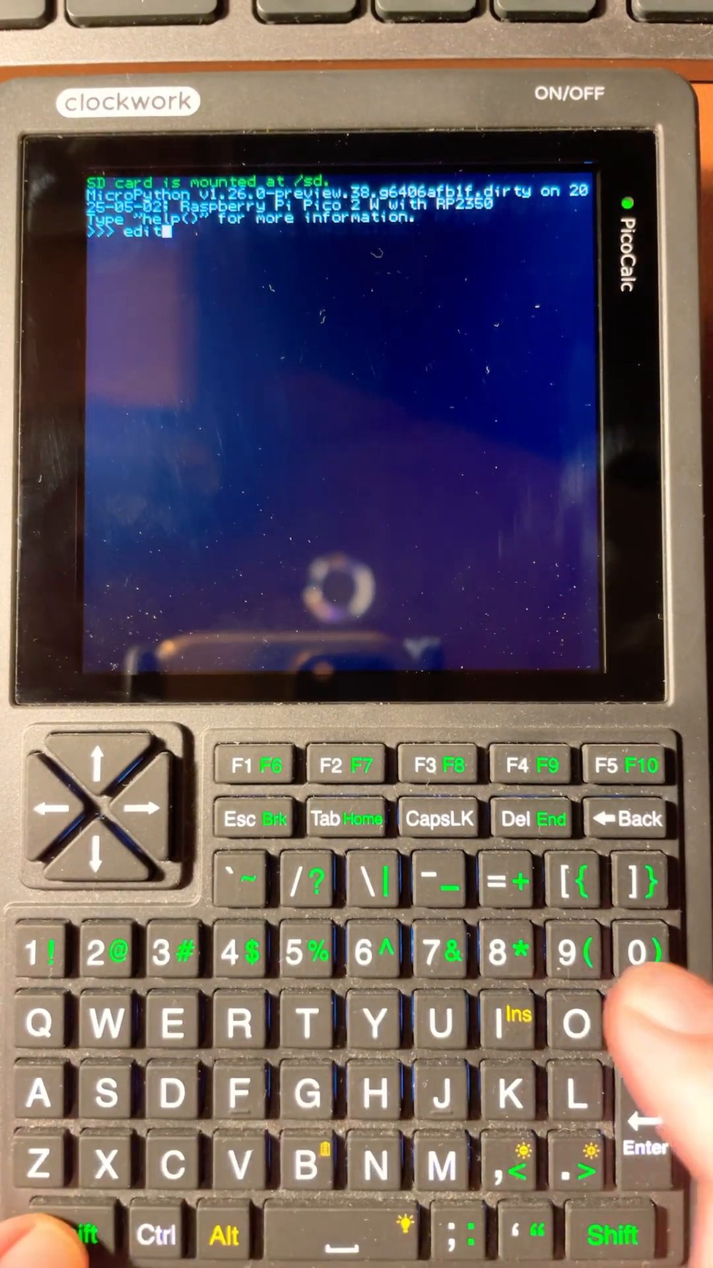
type("(\"c")
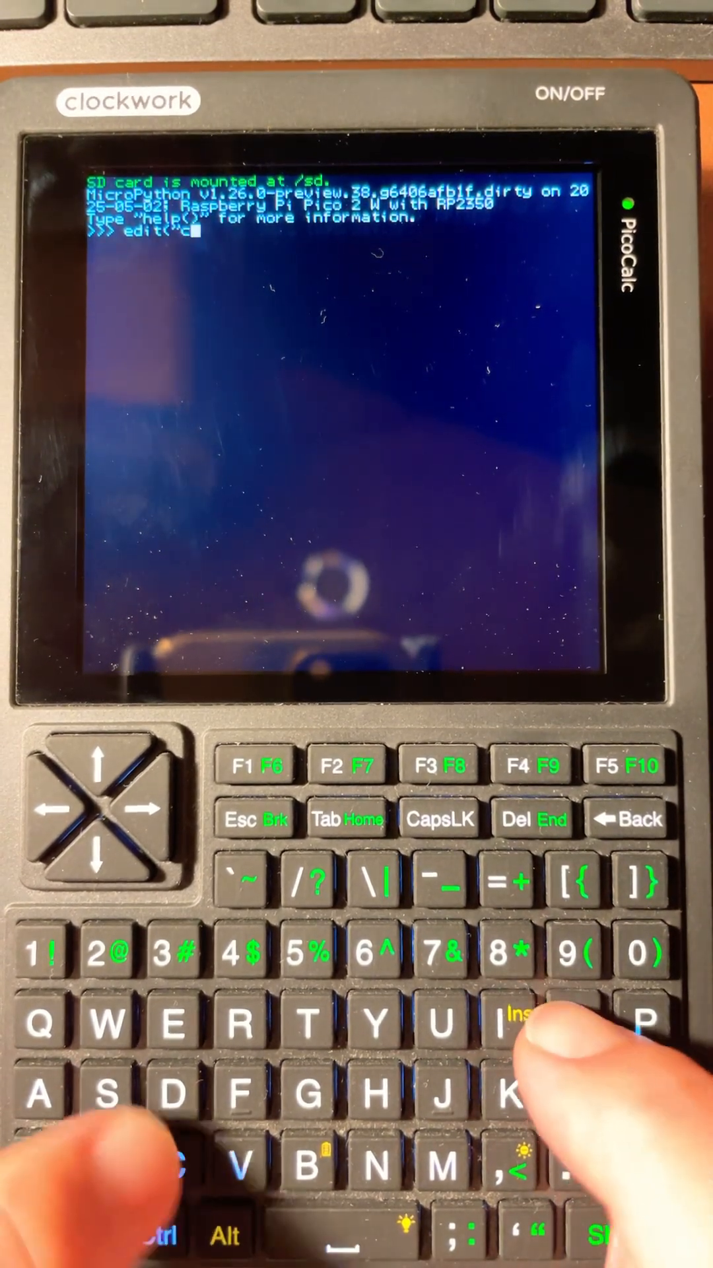
type("orcir")
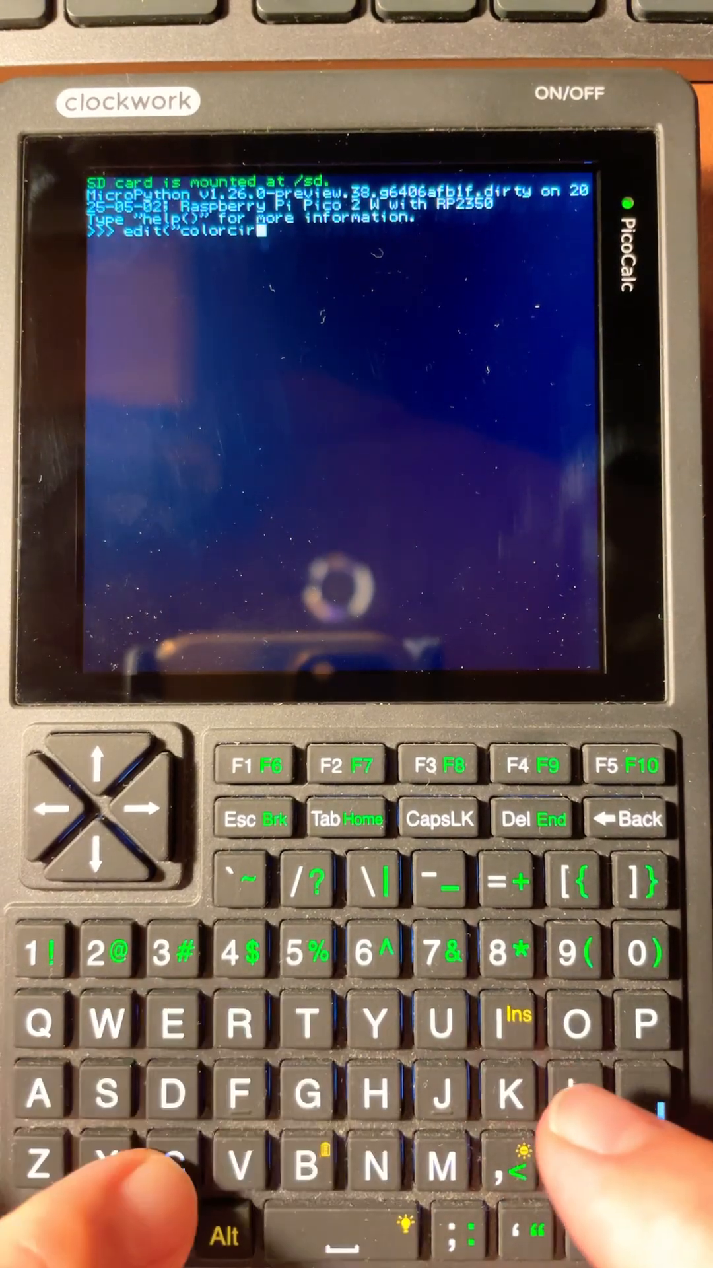
type("cle")
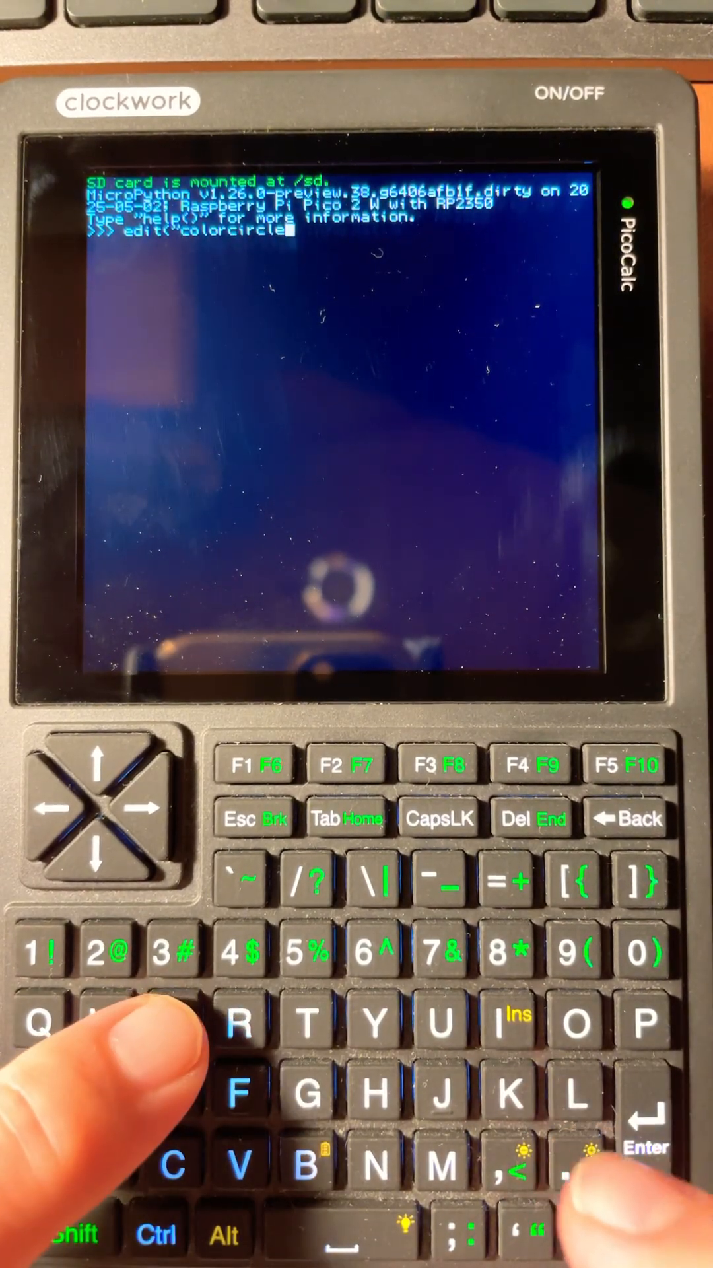
type(".py")
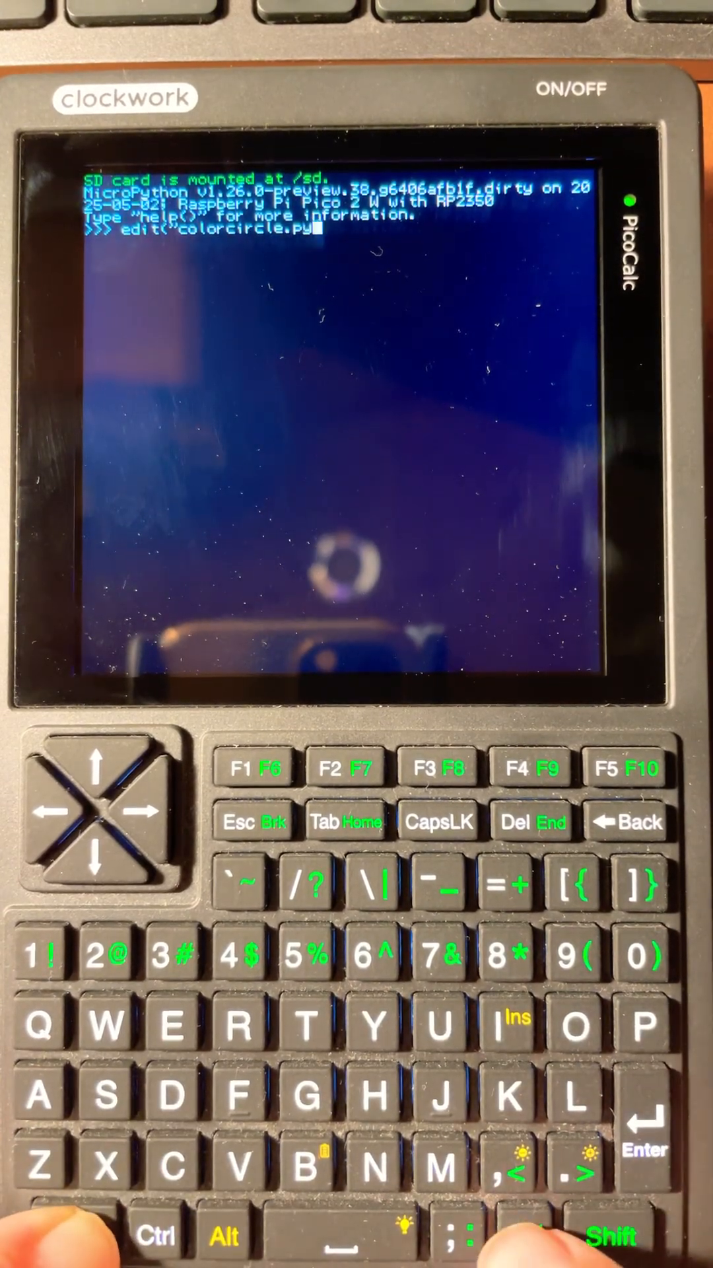
type("\"")
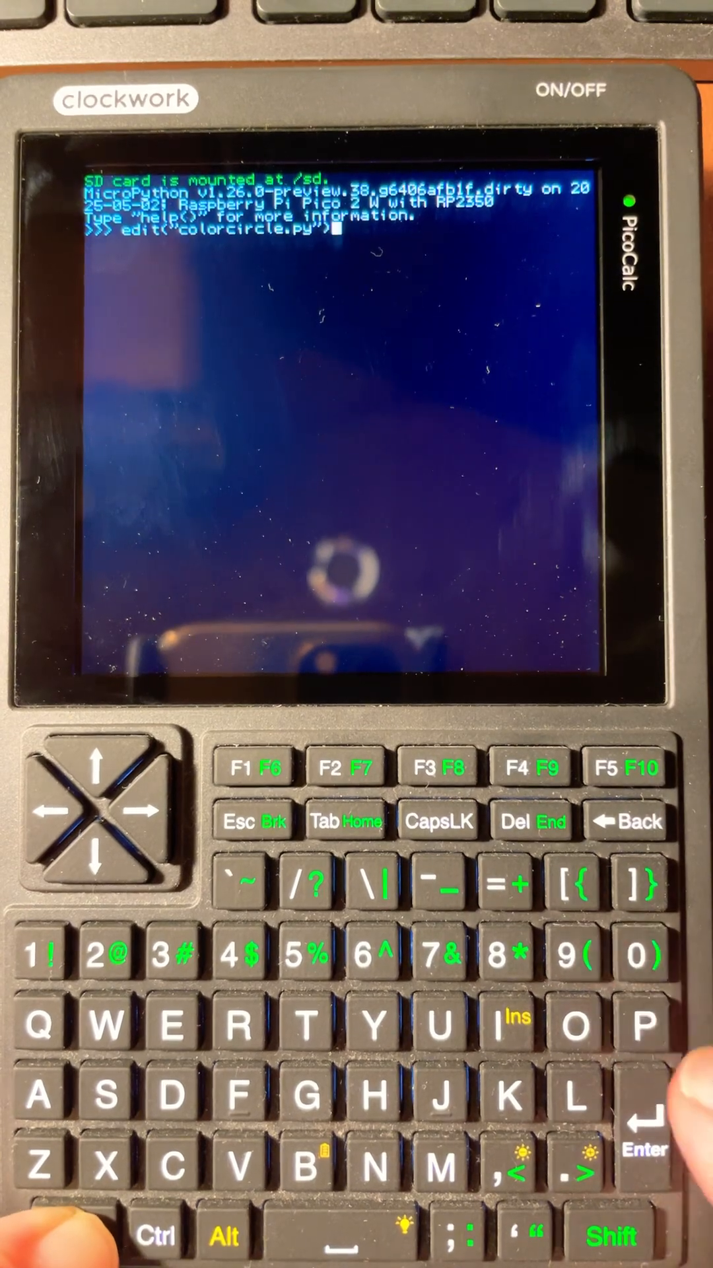
- Run the edit command so colorcircle.py opens in the editor
key("Return")
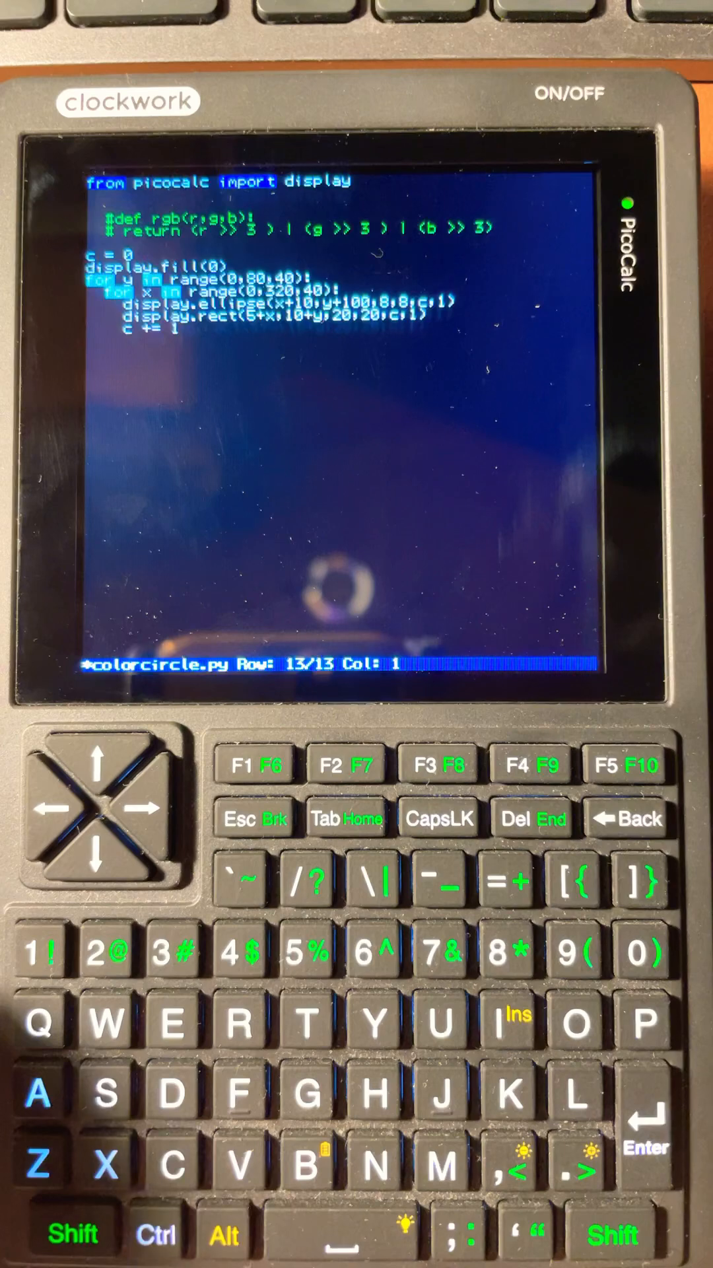
- Save the file under its existing name colorcircle.py
key("ctrl+s")
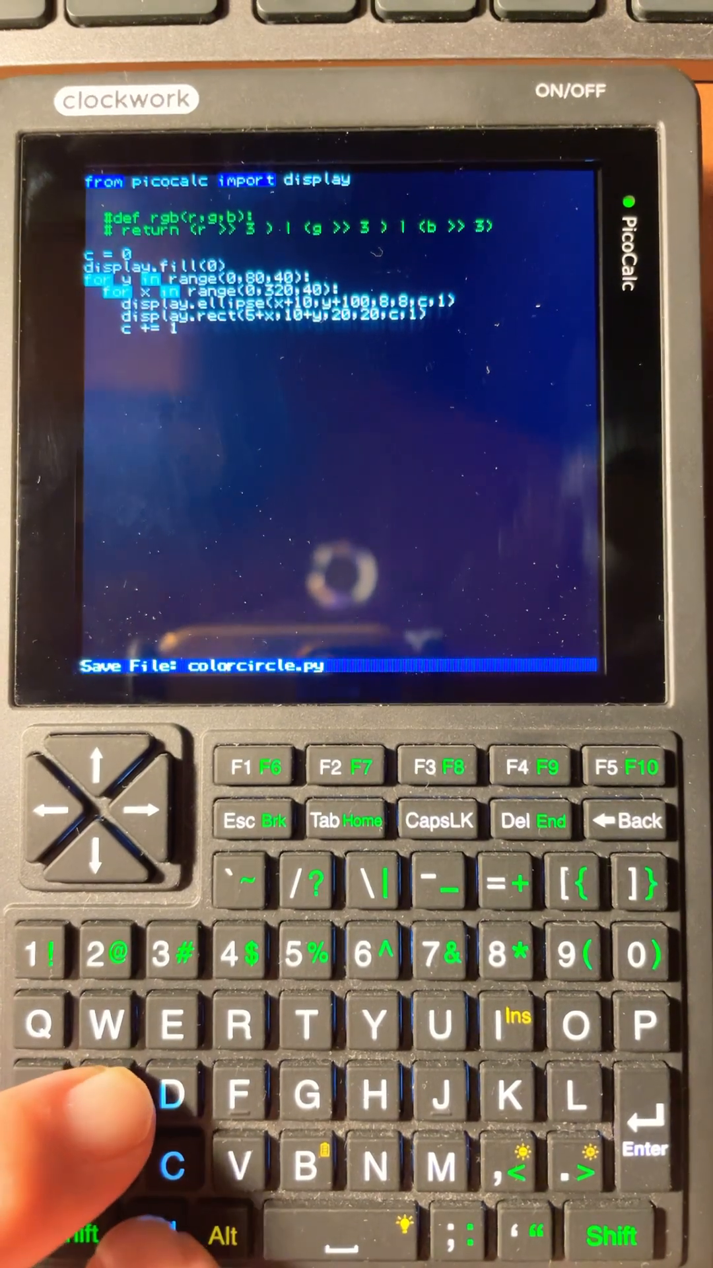
key("Enter")
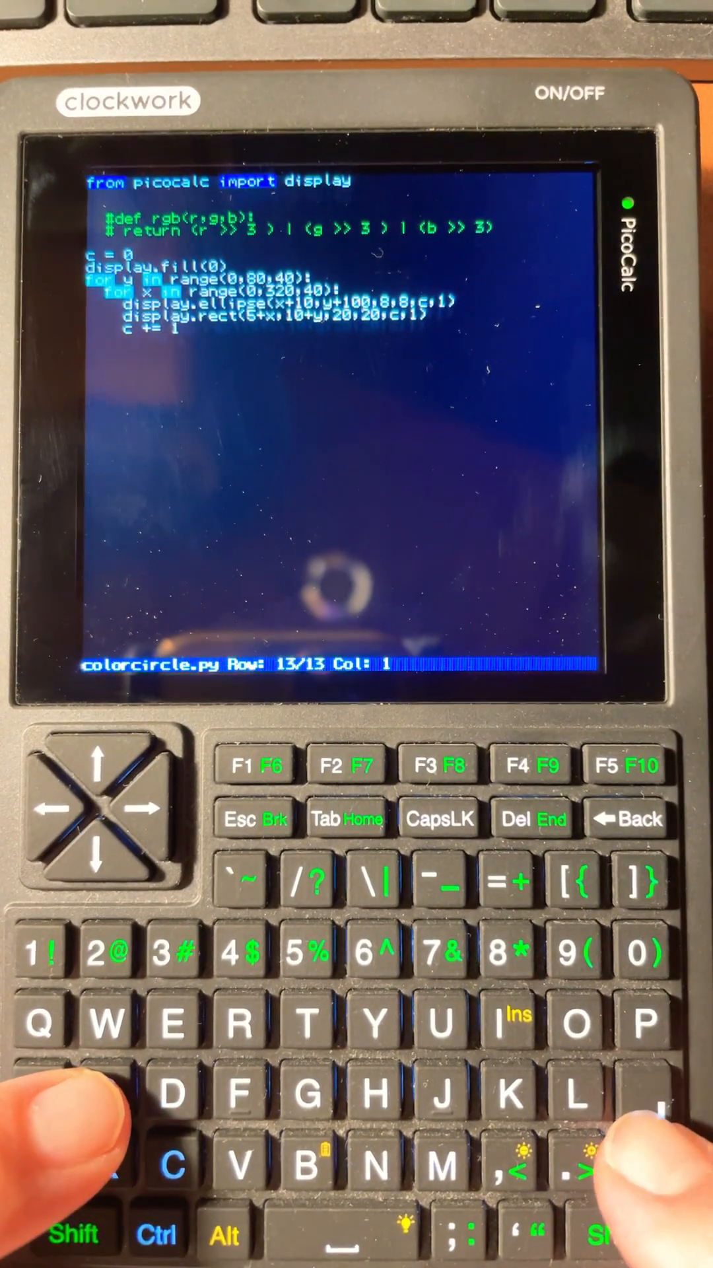